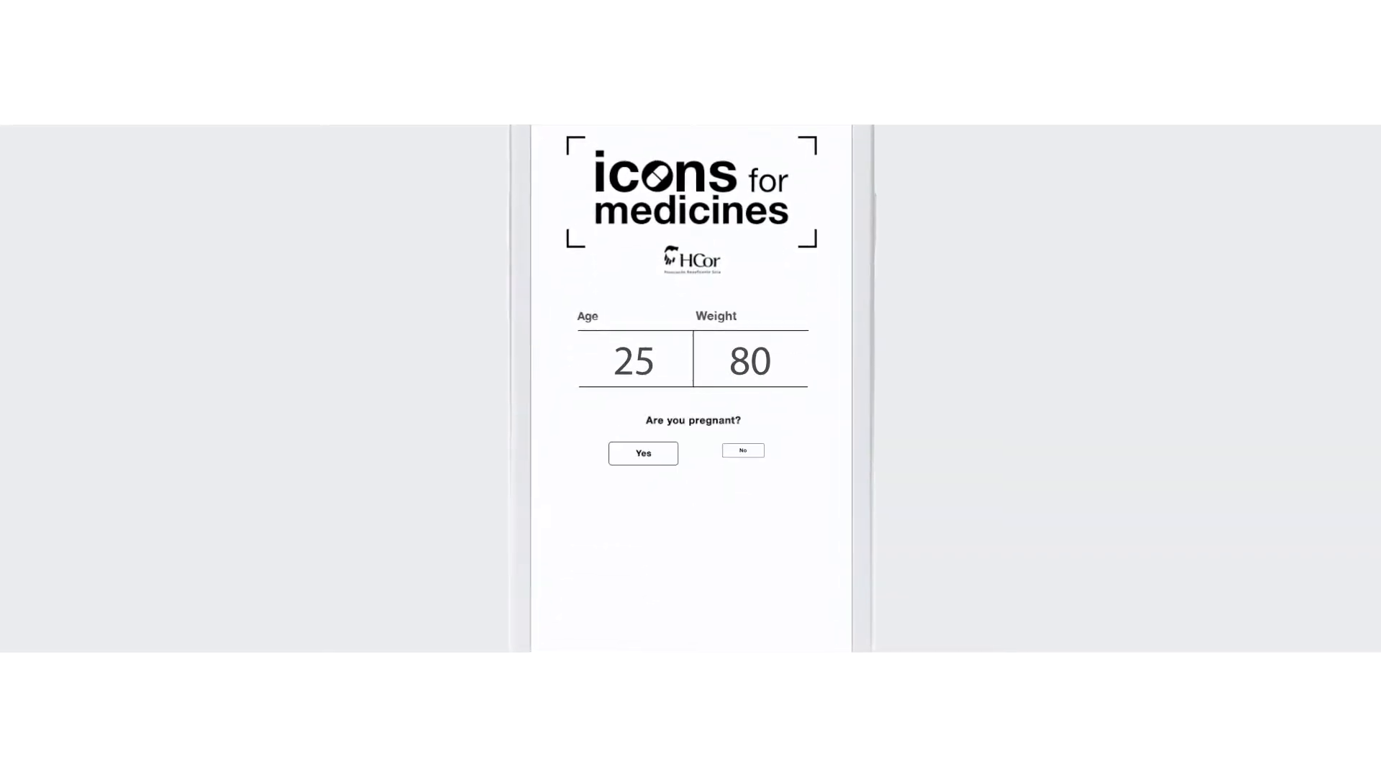
# - Answer 'No' for pregnancy and submit the 11-year-old, 30 kg profile for an icon leaflet
pyautogui.click(742, 450)
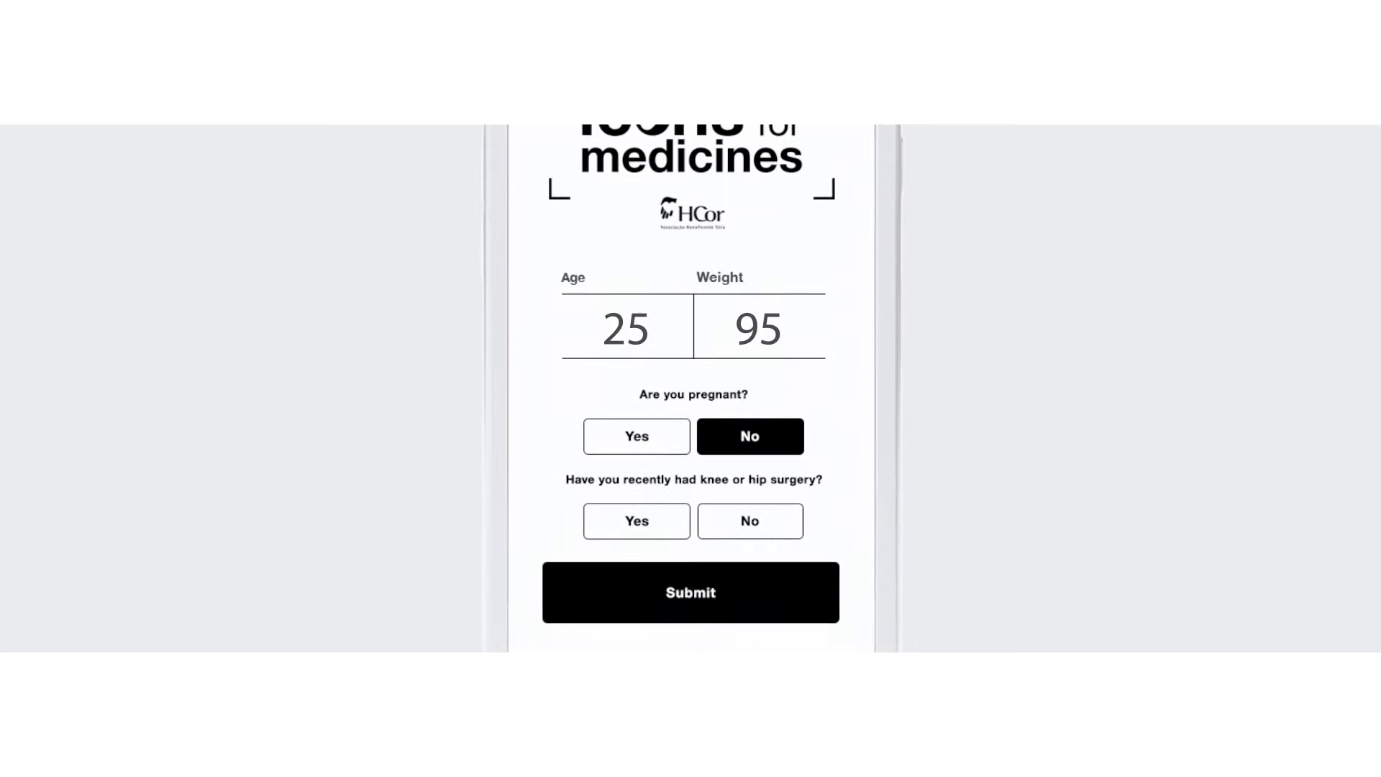
pyautogui.click(691, 593)
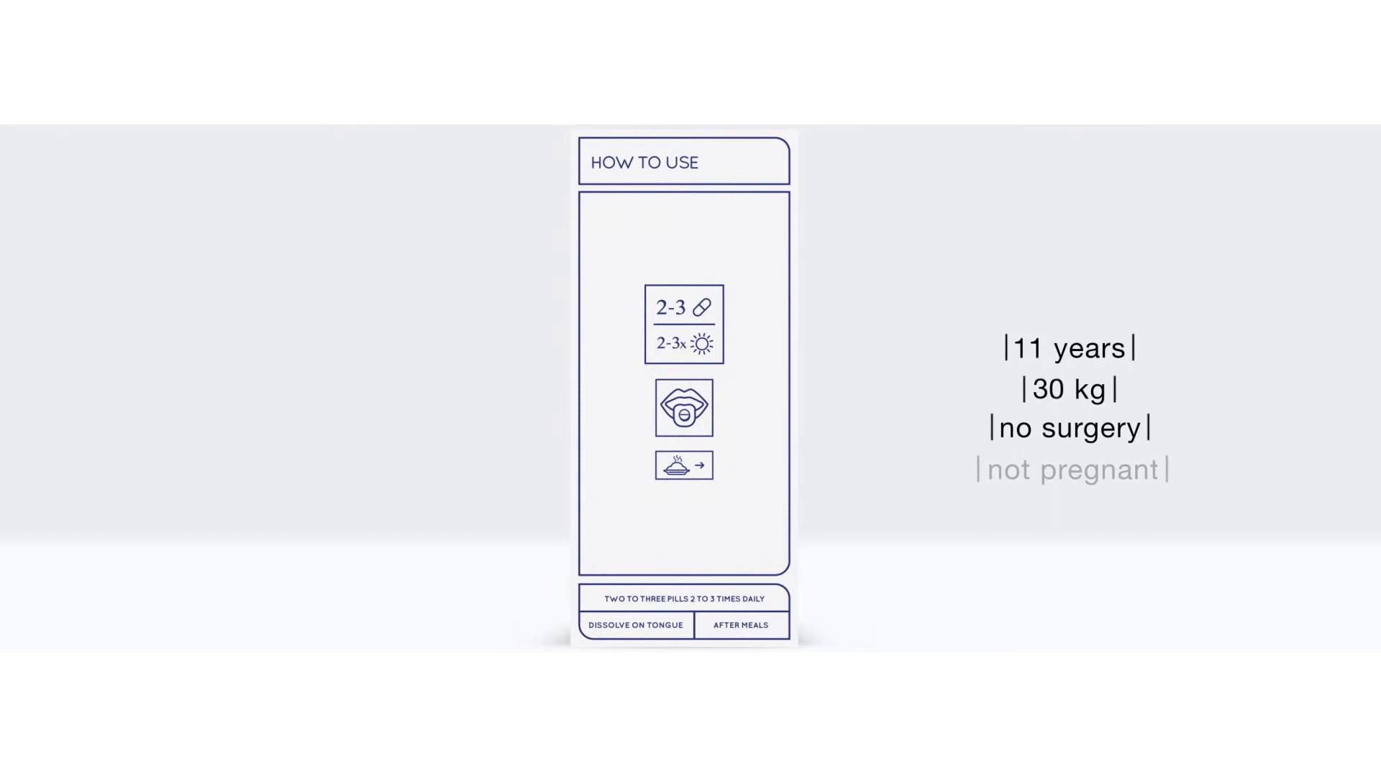